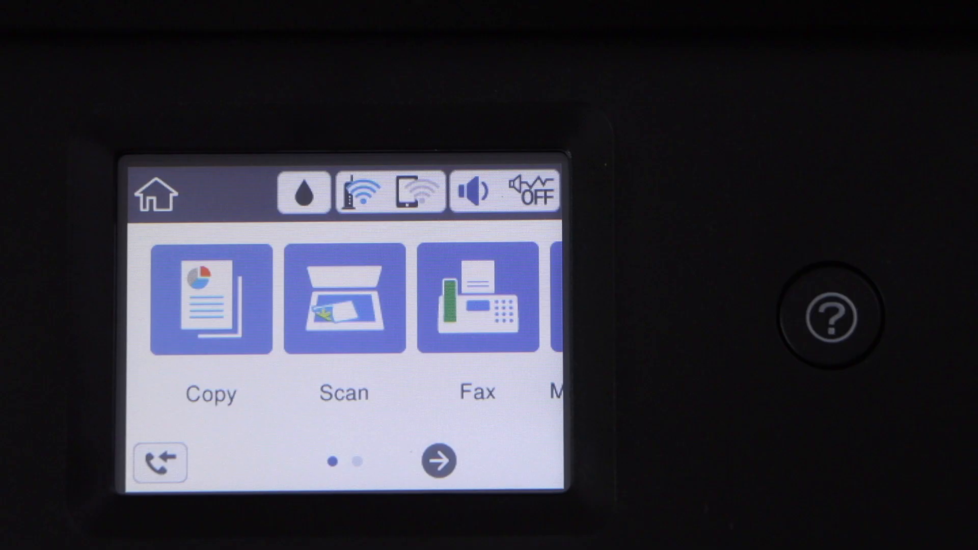
Navigate Settings > General Settings > Network Settings > Wi-Fi Setup to show the Wired LAN/Wi-Fi status.
{"action": "left_click", "coordinate": [439, 461]}
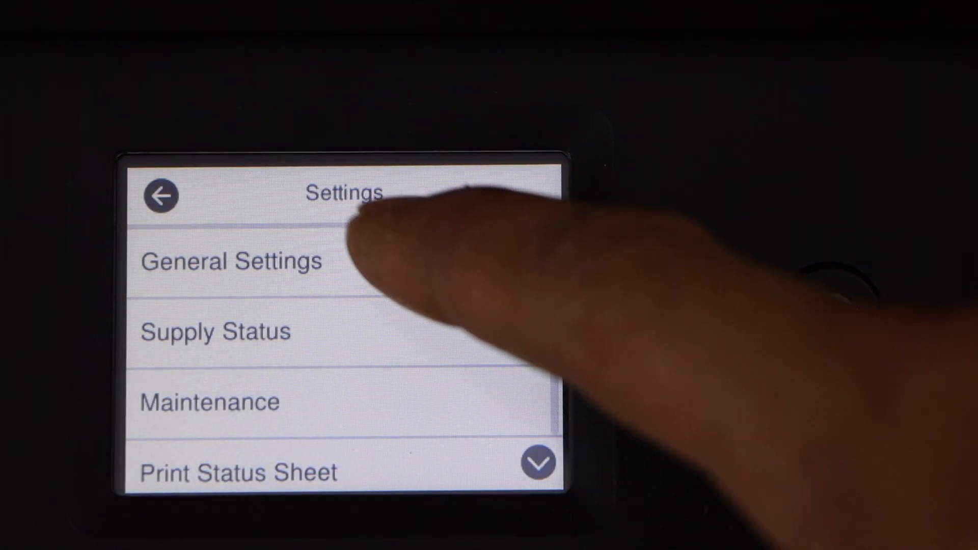
{"action": "left_click", "coordinate": [231, 259]}
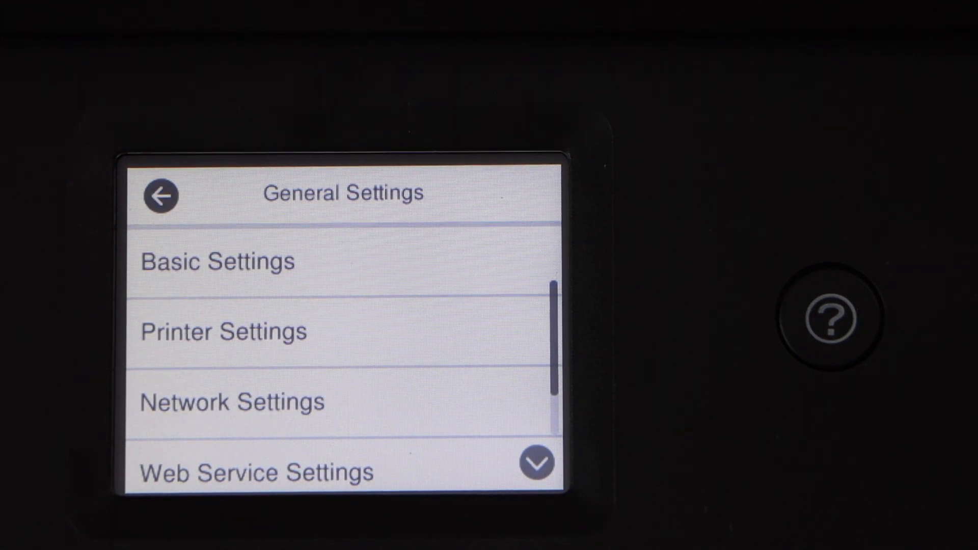
{"action": "left_click", "coordinate": [231, 401]}
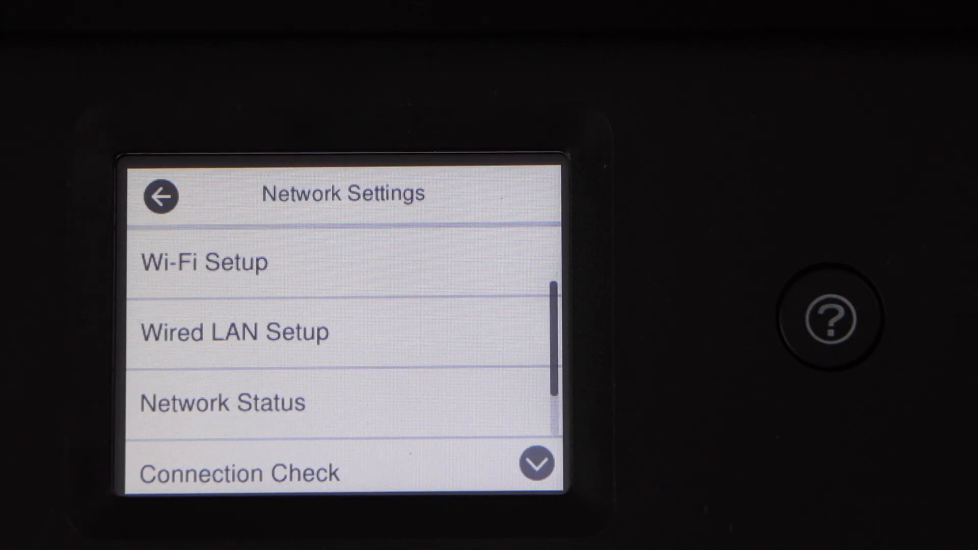
{"action": "left_click", "coordinate": [204, 262]}
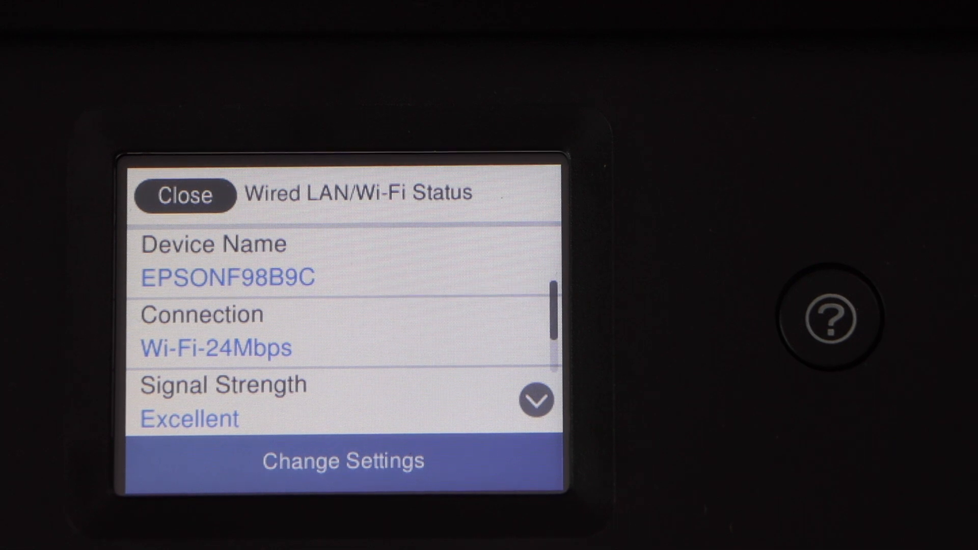
Choose Change Settings to reach the Wi-Fi setup options leading to Push Button Setup (WPS).
{"action": "left_click", "coordinate": [344, 461]}
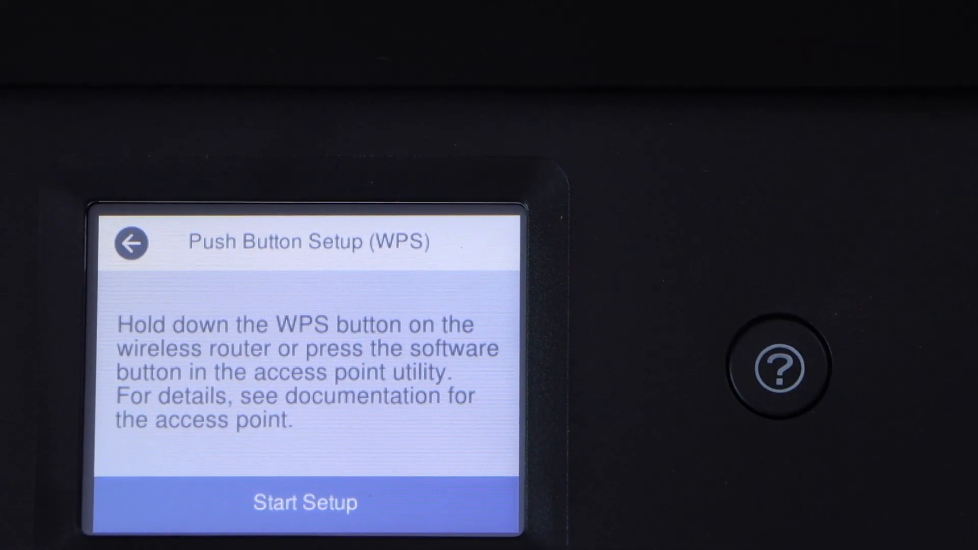
Run Start Setup for the WPS push-button connection, then return to the home screen.
{"action": "left_click", "coordinate": [305, 501]}
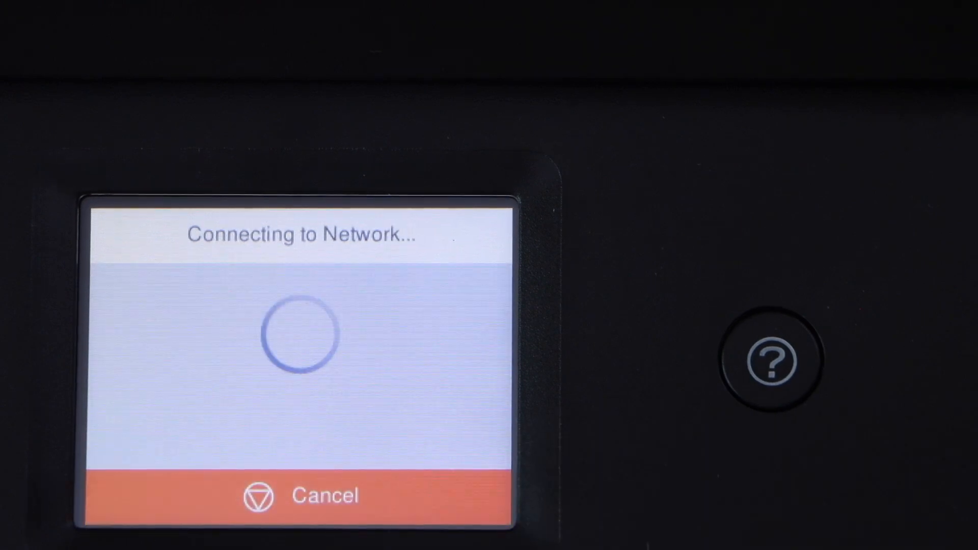
{"action": "left_click", "coordinate": [305, 495]}
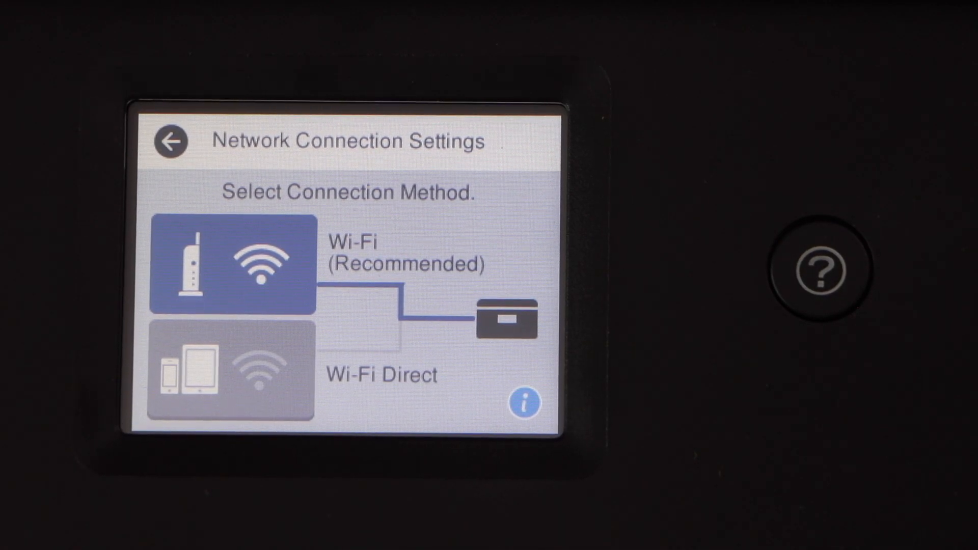
{"action": "left_click", "coordinate": [167, 140]}
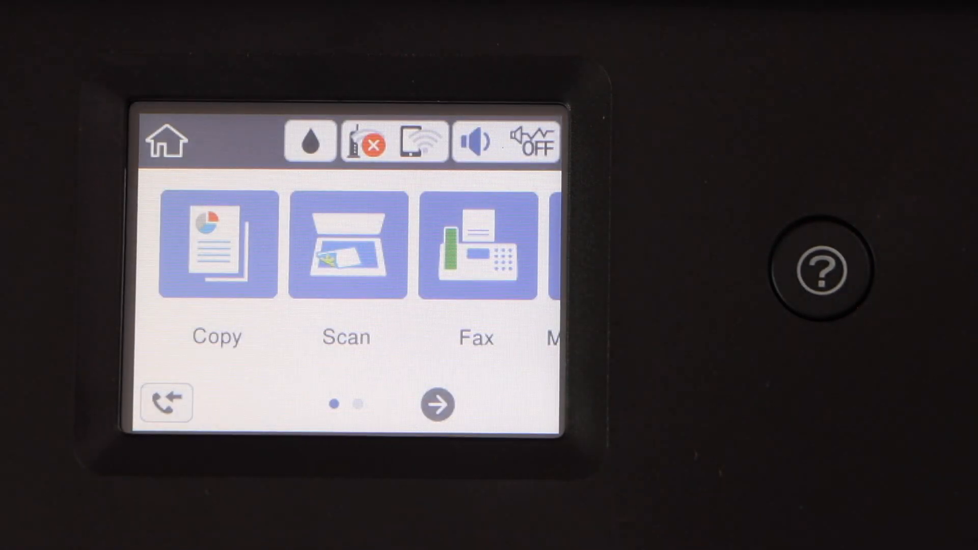